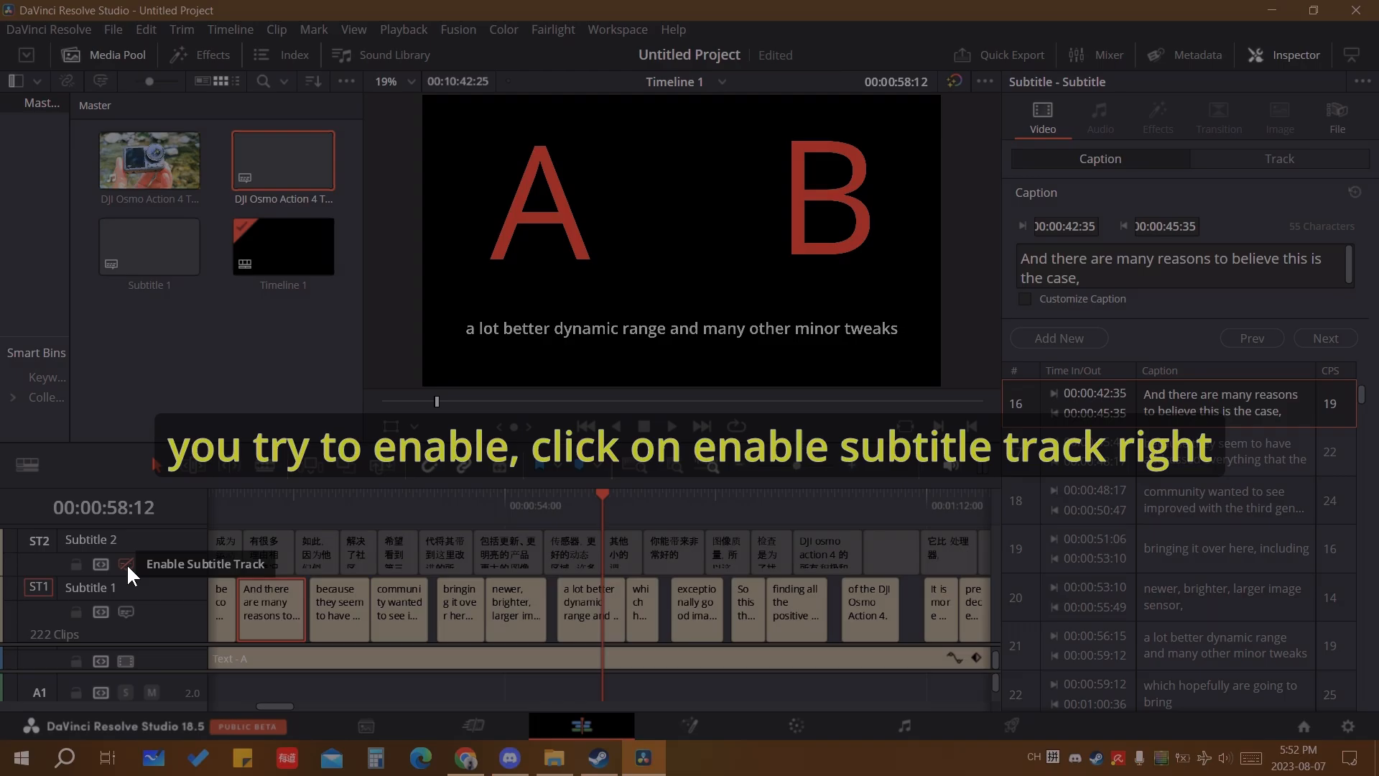
- Enable the Chinese subtitle track and add a subtitle region to the English track
left_click(125, 564)
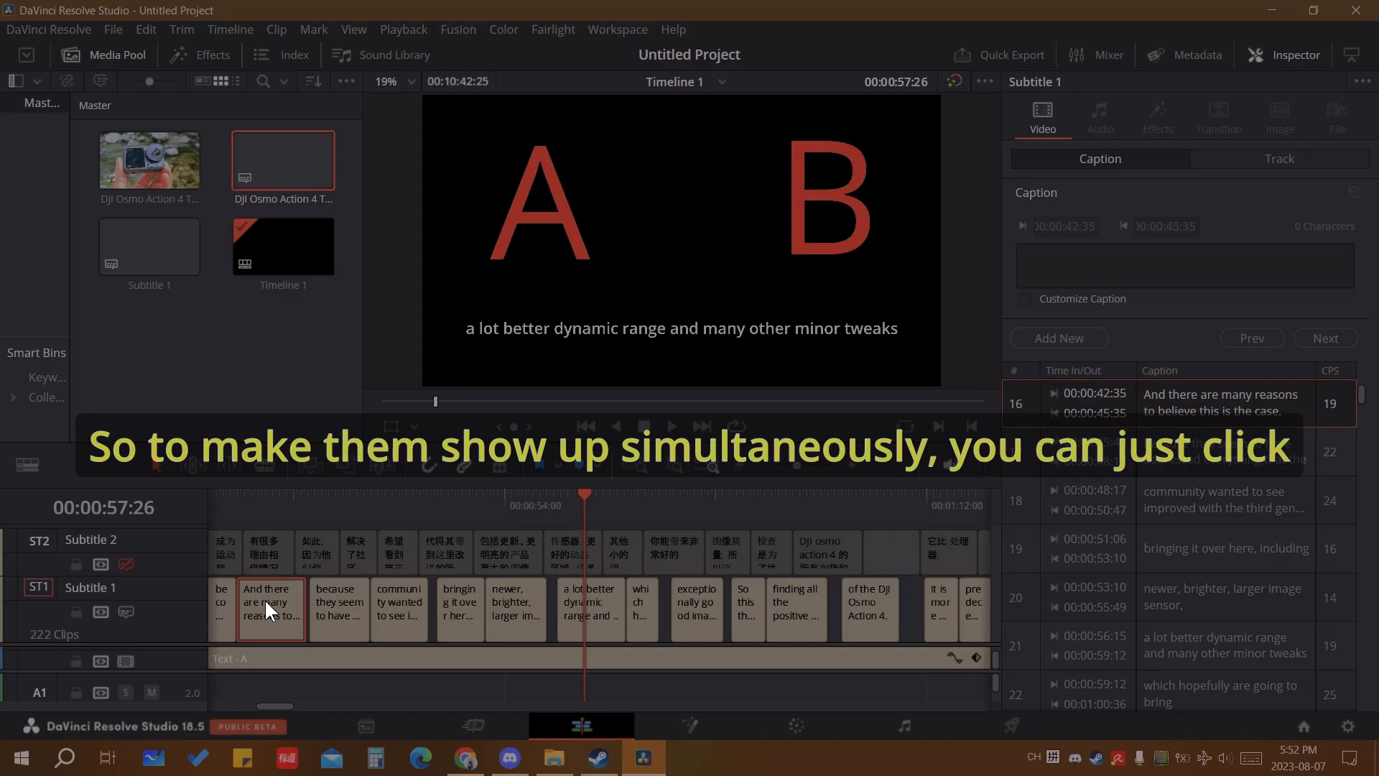
mouse_move(436, 621)
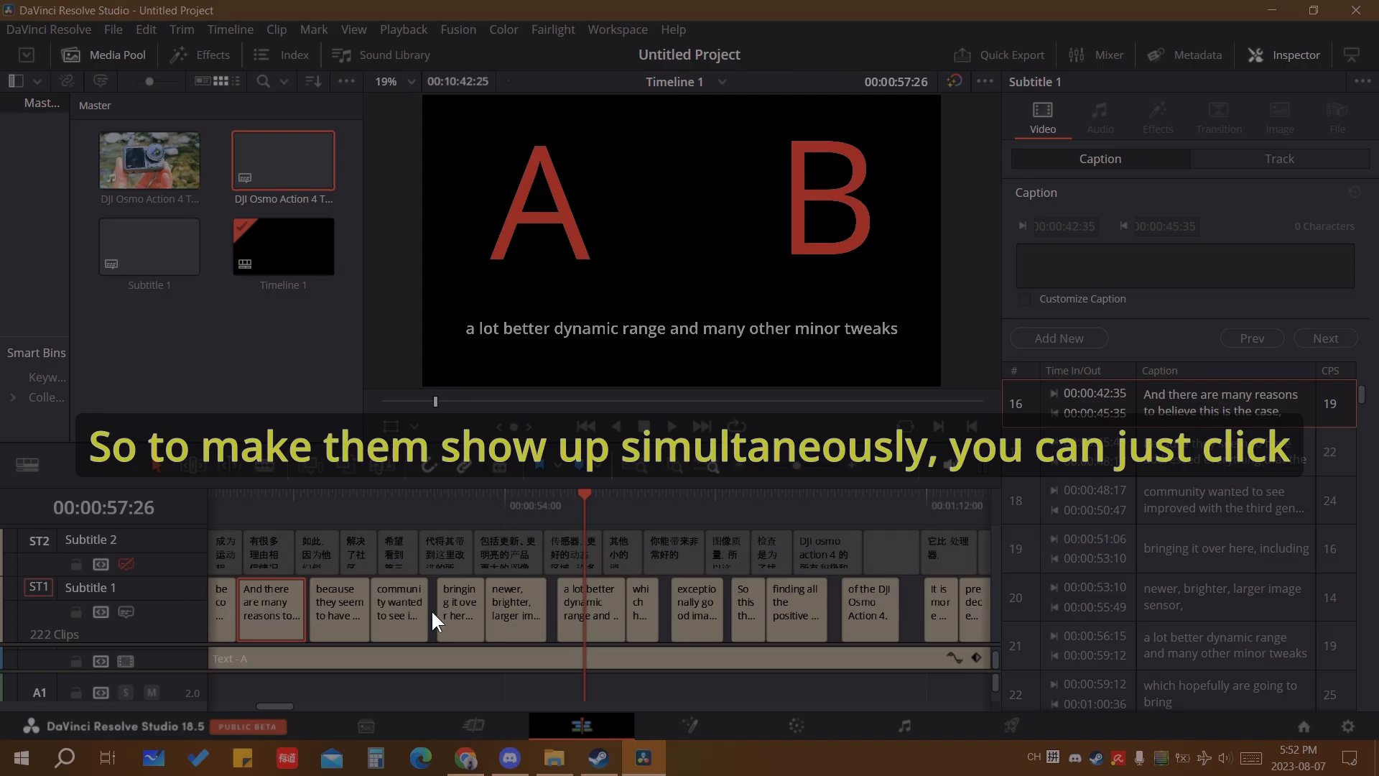
right_click(588, 610)
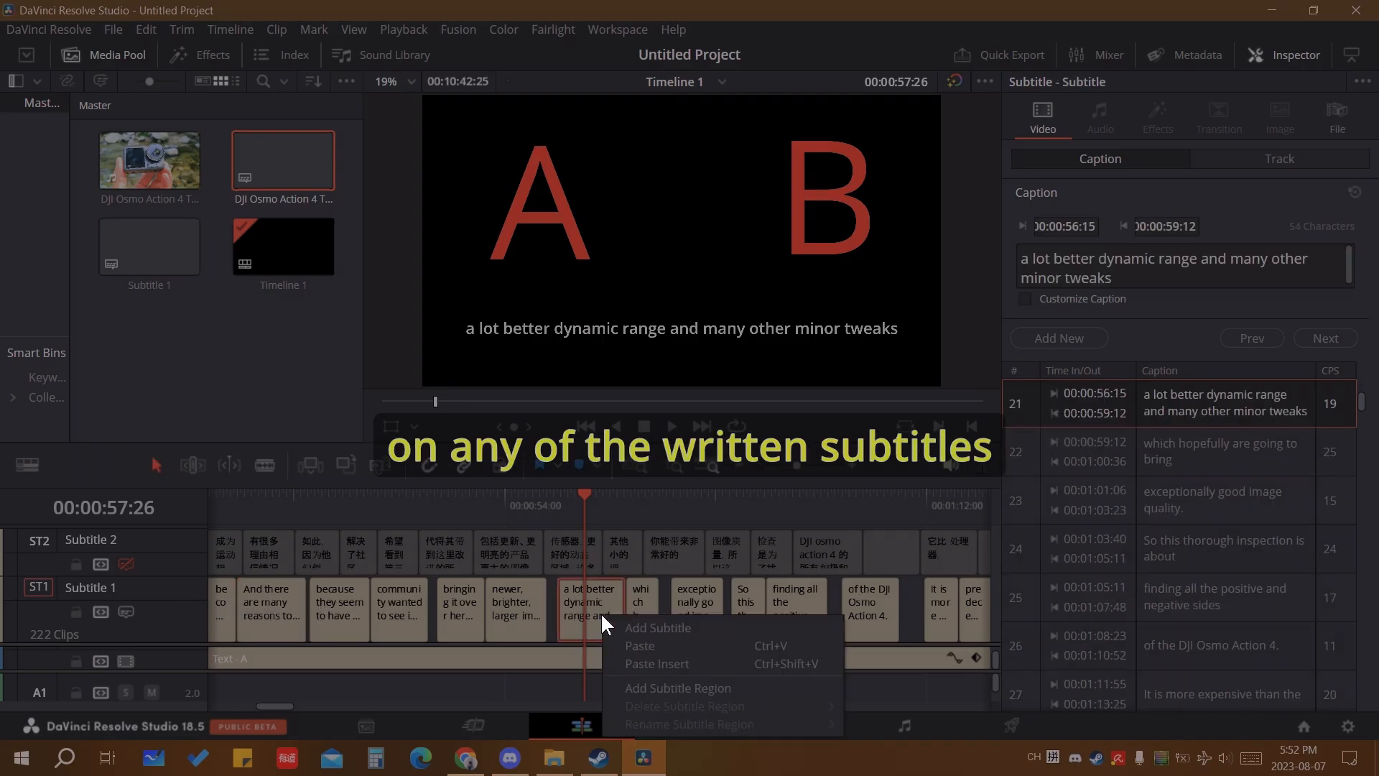
mouse_move(667, 692)
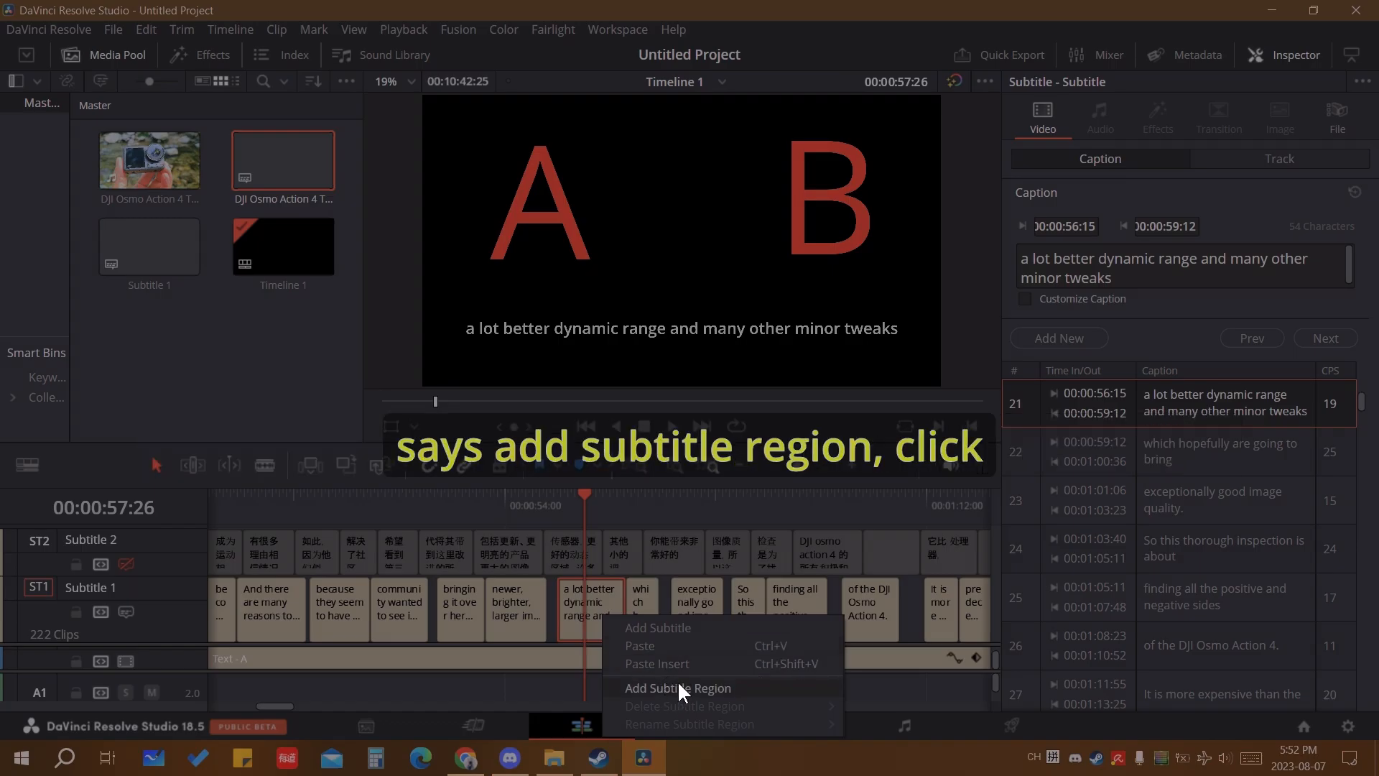
left_click(679, 688)
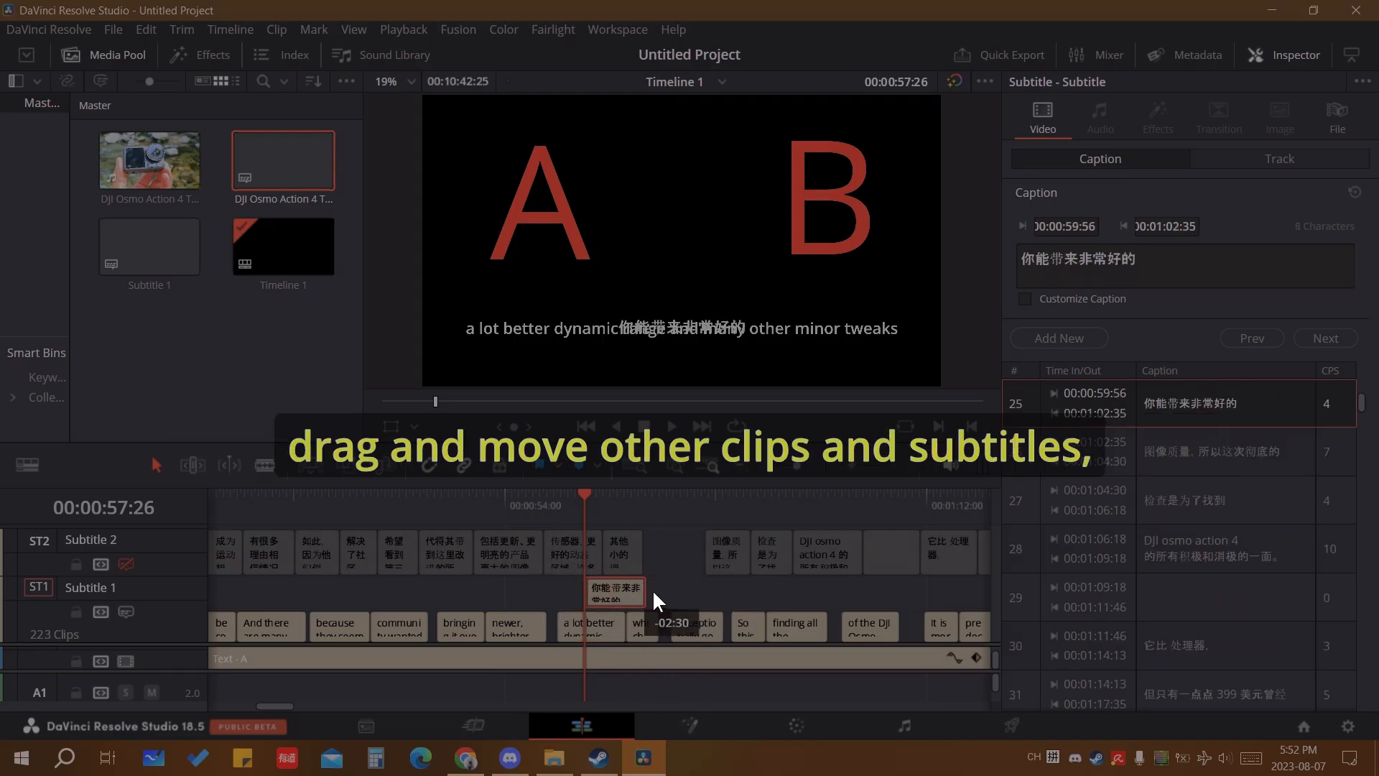
- Drag a Chinese subtitle into the new region and realign it in time
left_click_drag(615, 589, 524, 590)
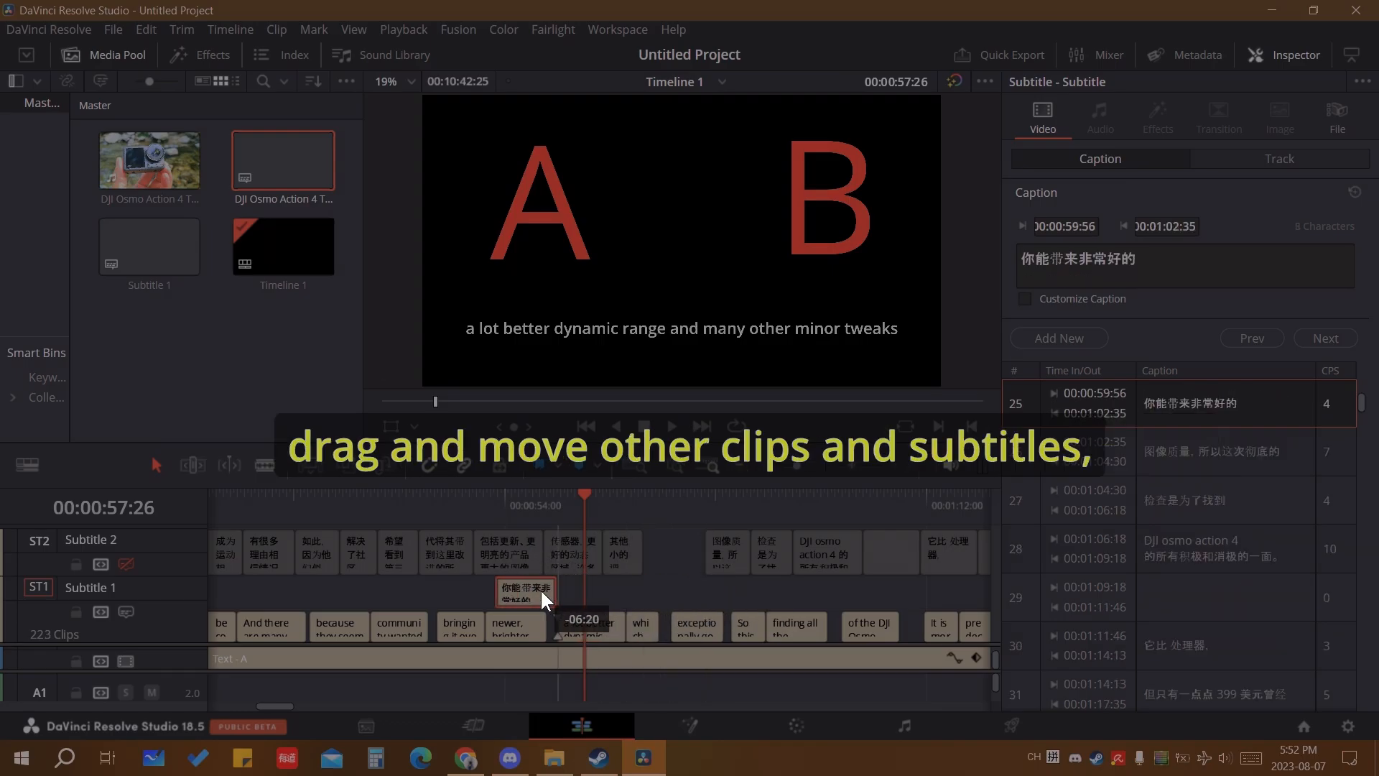
left_click_drag(541, 594, 616, 594)
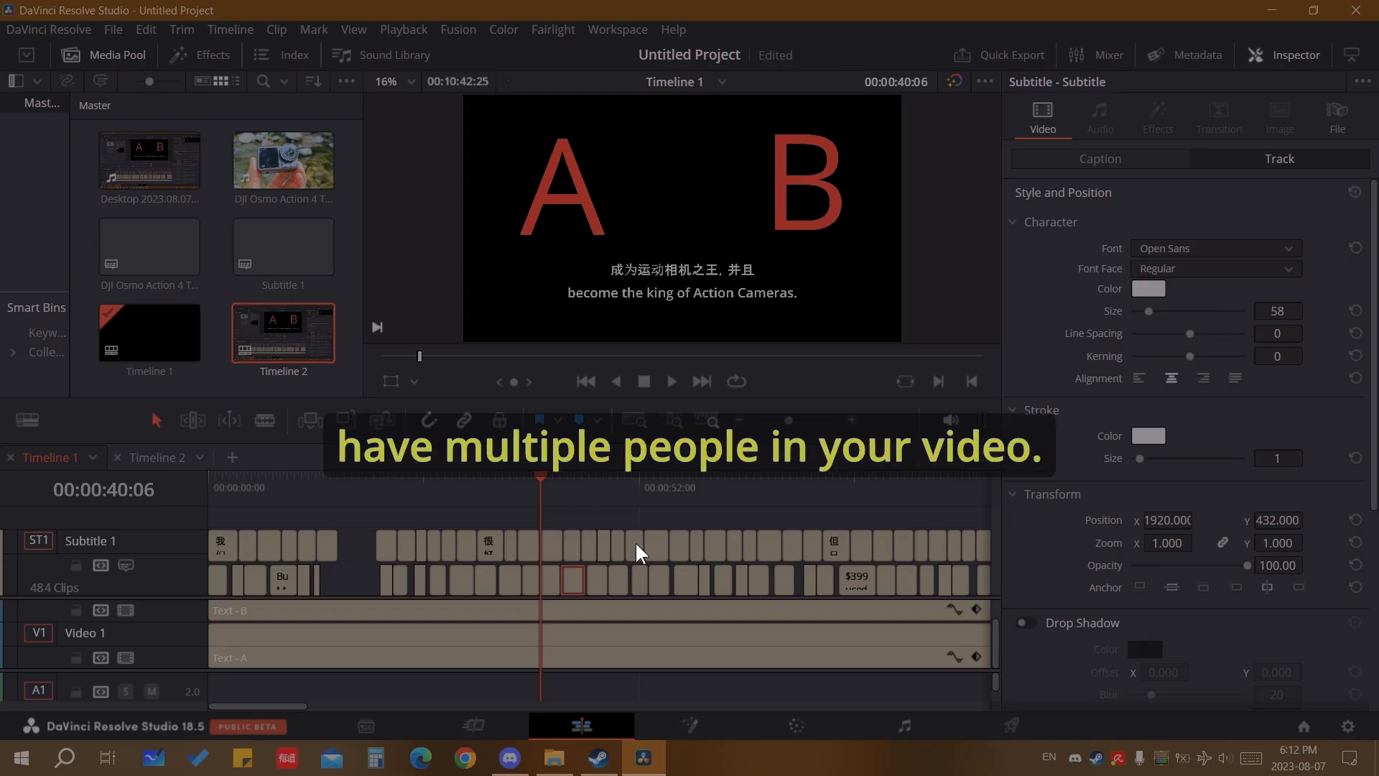
mouse_move(646, 546)
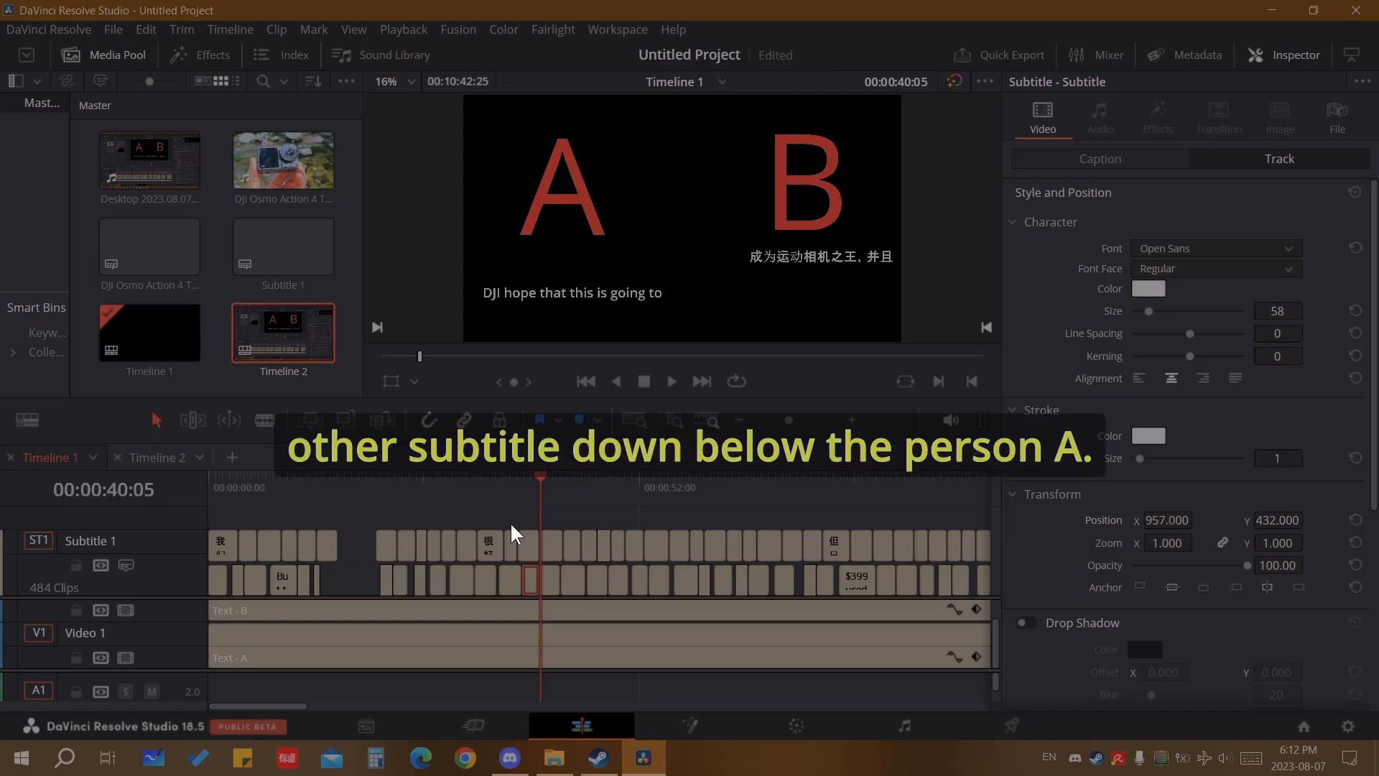
mouse_move(579, 281)
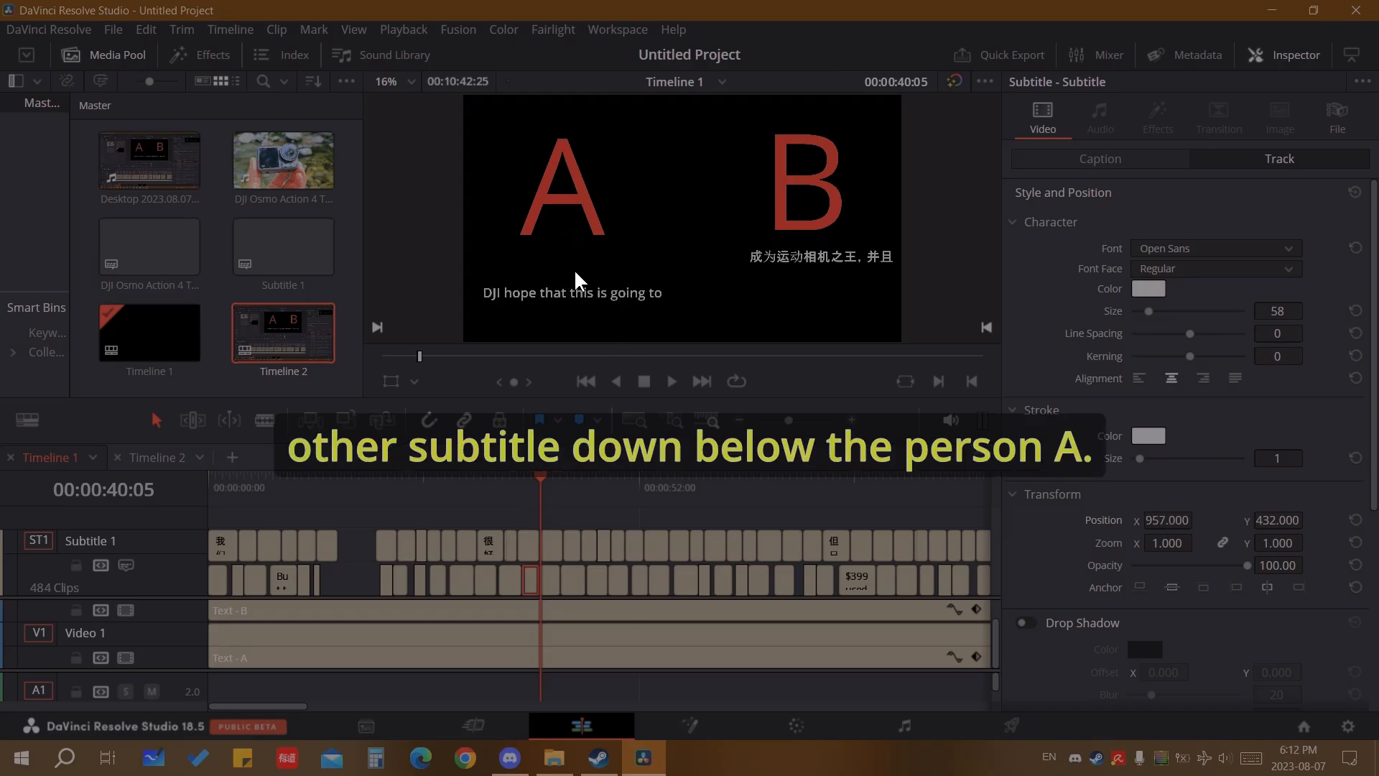